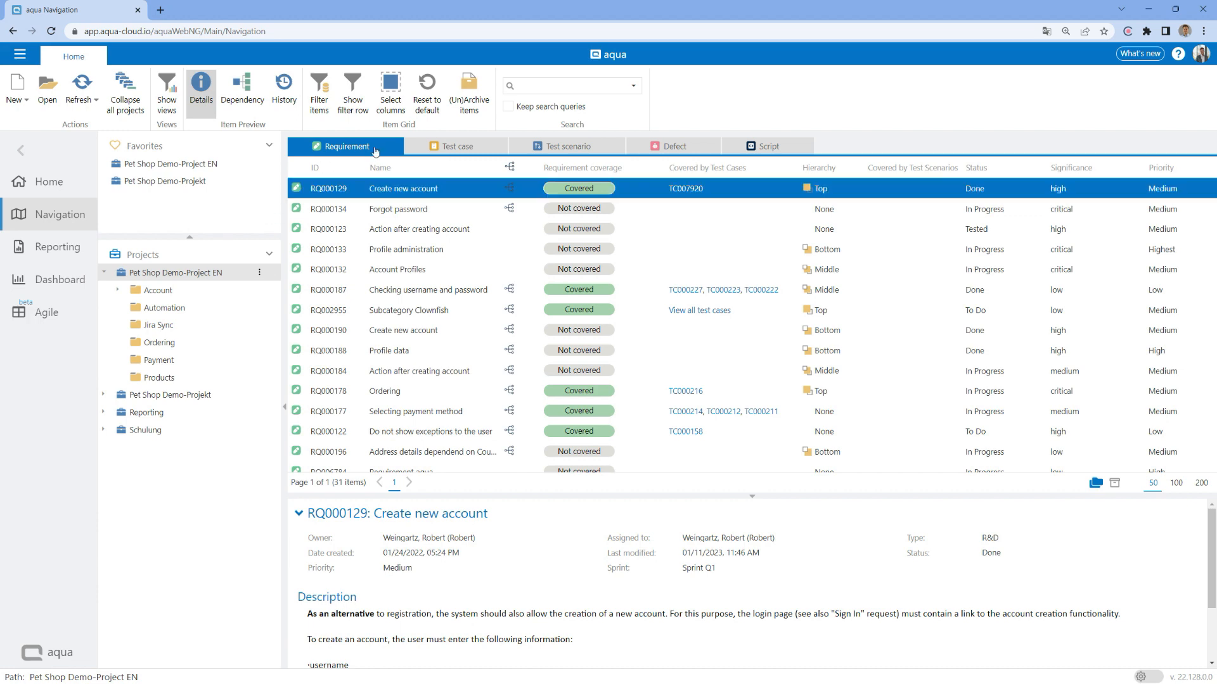
Step: Browse the test case, test scenario and defect lists, ending on DF000137 'Shopping cart is not shown'
left_click(457, 146)
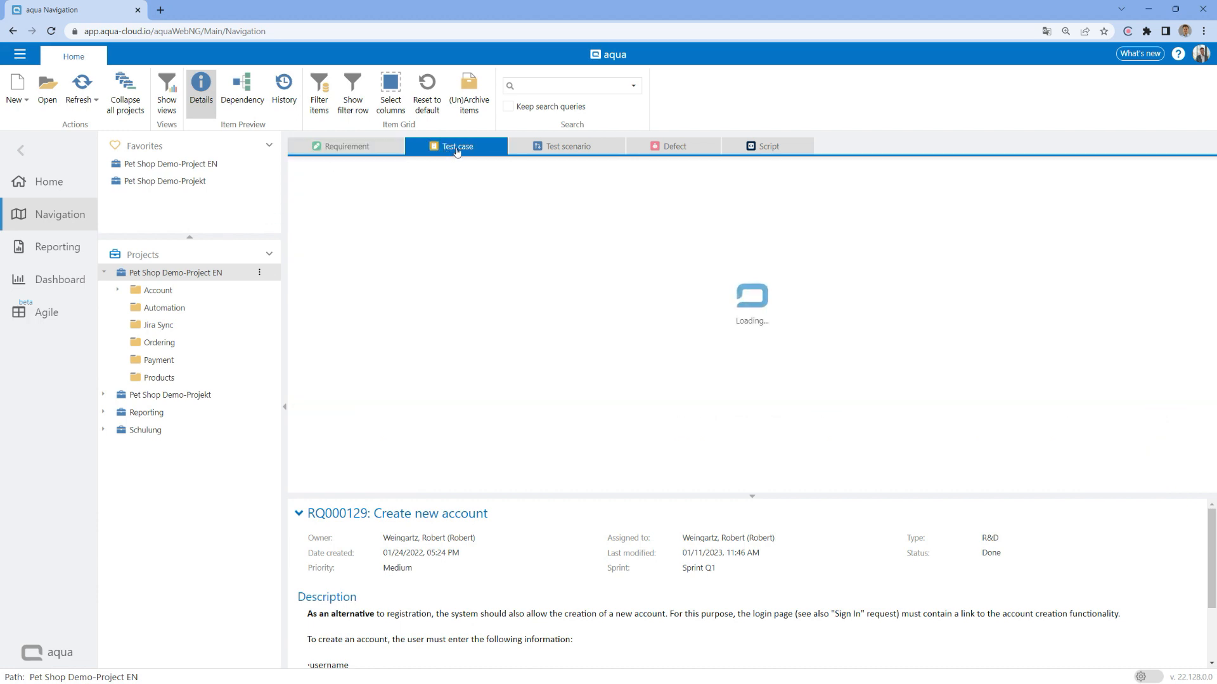
left_click(567, 146)
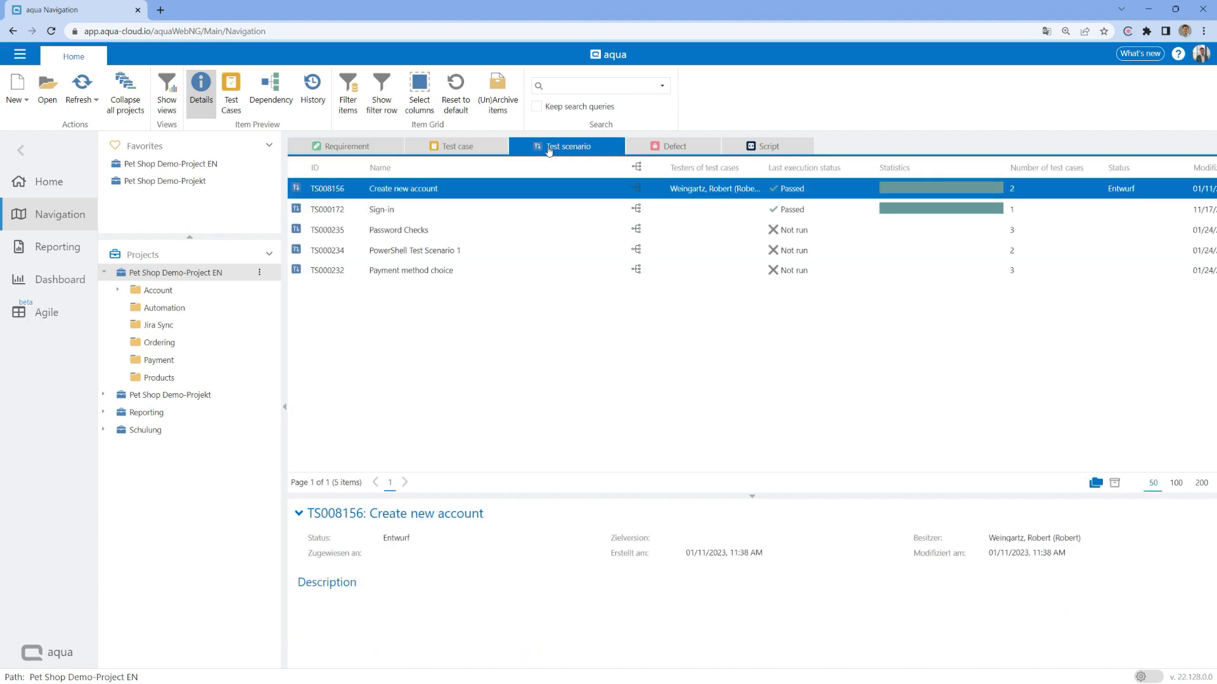
left_click(673, 146)
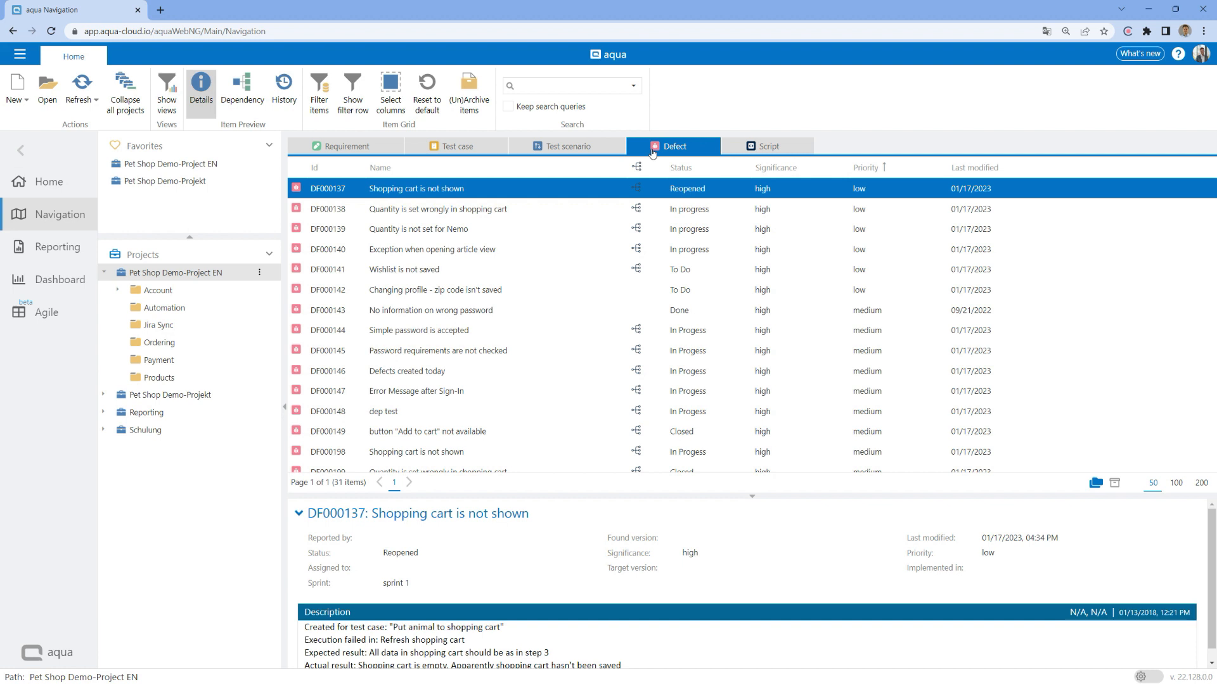
mouse_move(48, 182)
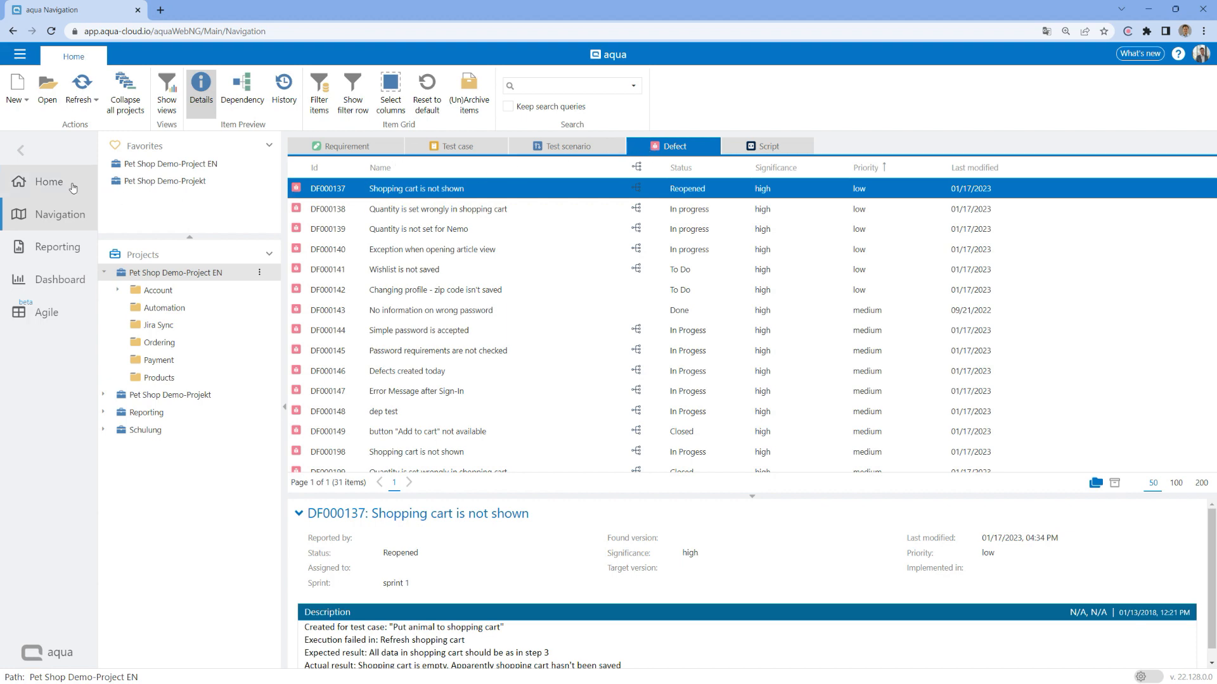
Step: Go from the Home news page to Reporting, showing seven personal reports like All Defects
left_click(48, 115)
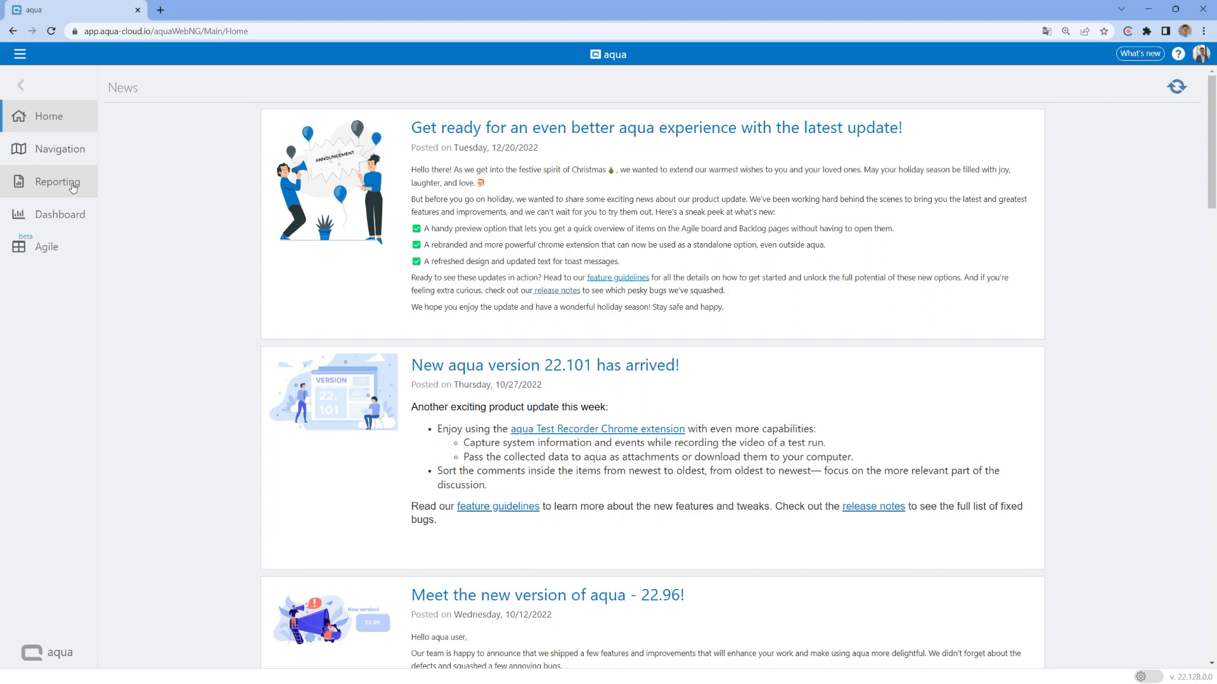
left_click(57, 182)
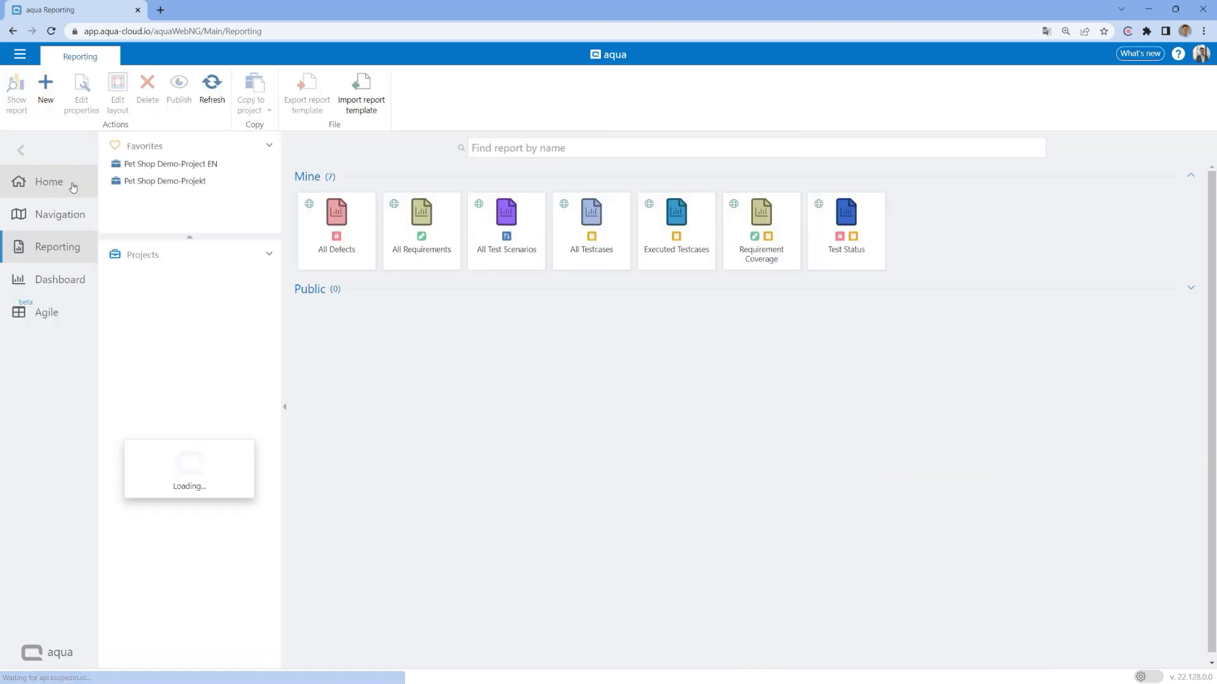
left_click(142, 255)
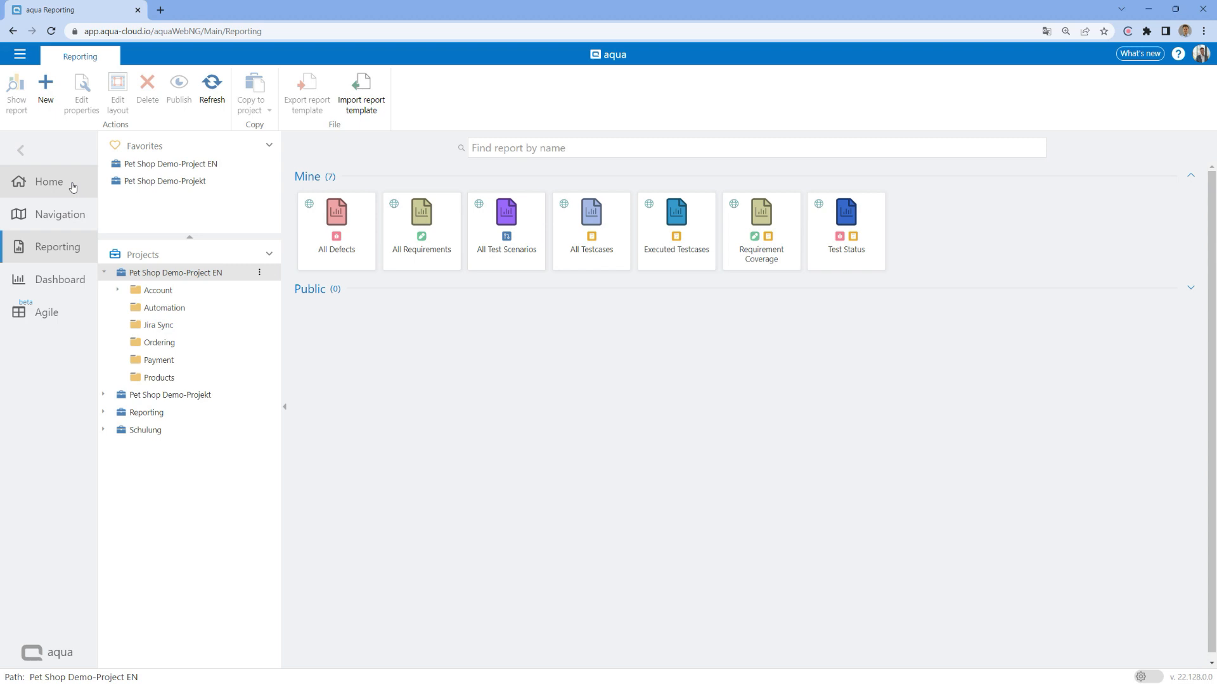
mouse_move(65, 284)
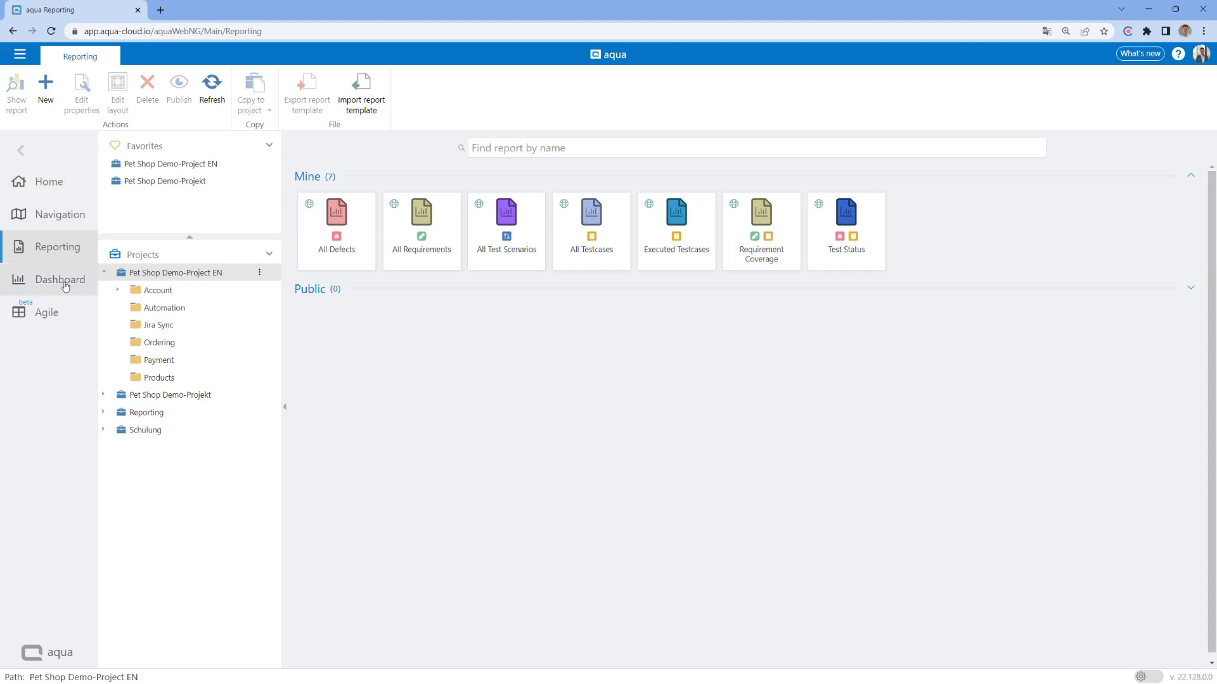
Step: View the Pet Shop Demo EN dashboard, then the agile board with Sprint Testcases and Sprint Q1
left_click(59, 279)
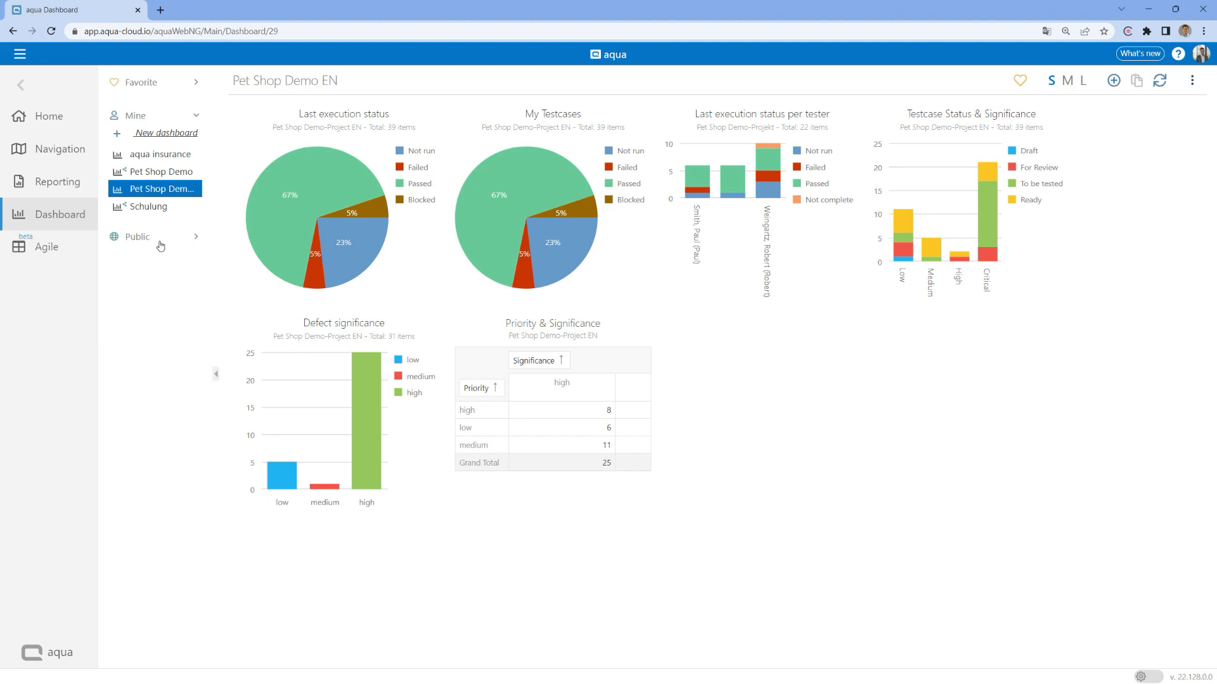
mouse_move(46, 247)
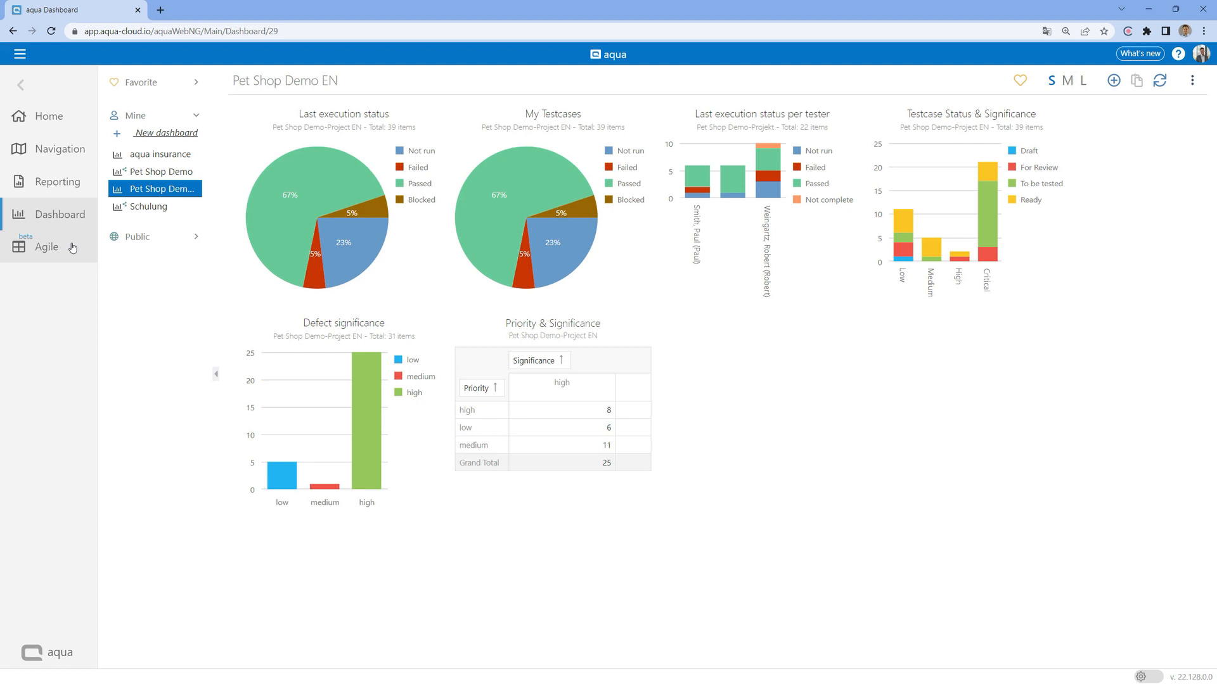
left_click(46, 246)
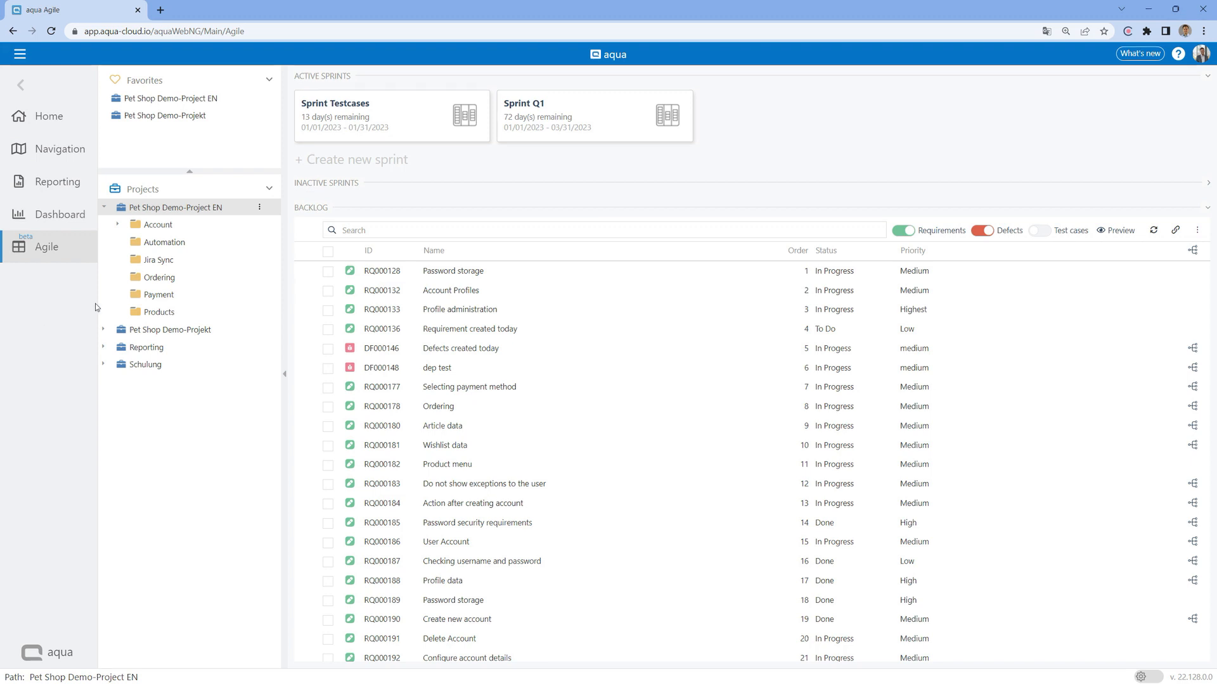
left_click(1038, 231)
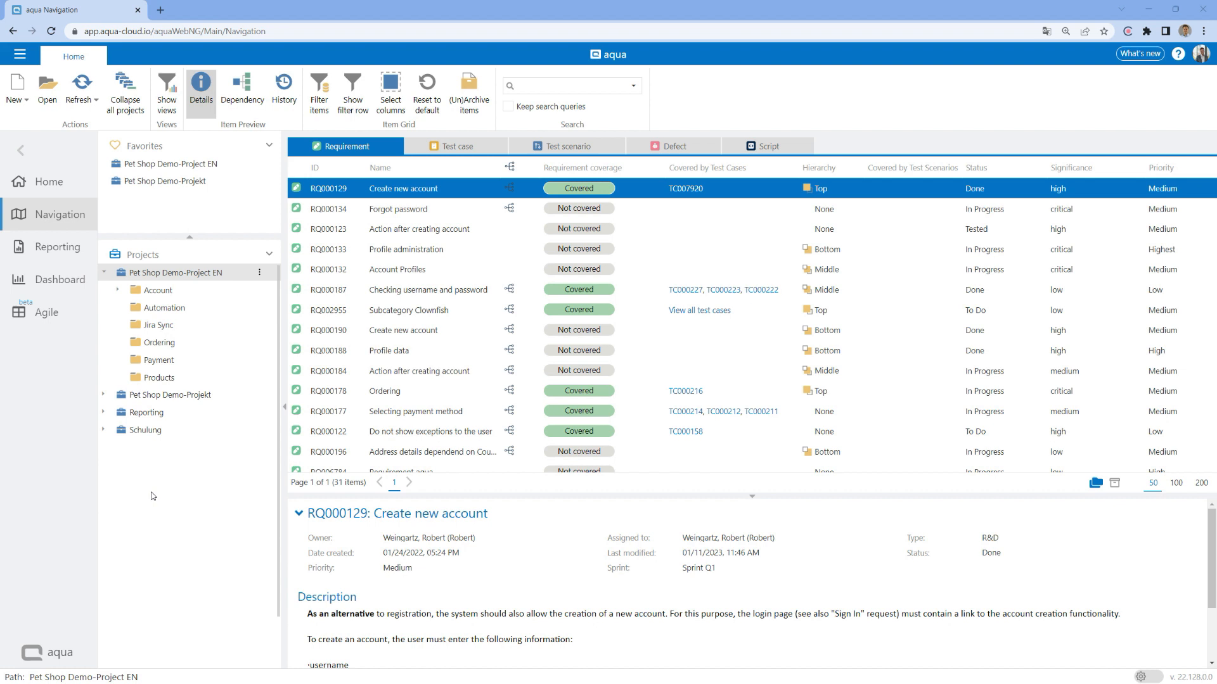
mouse_move(210, 280)
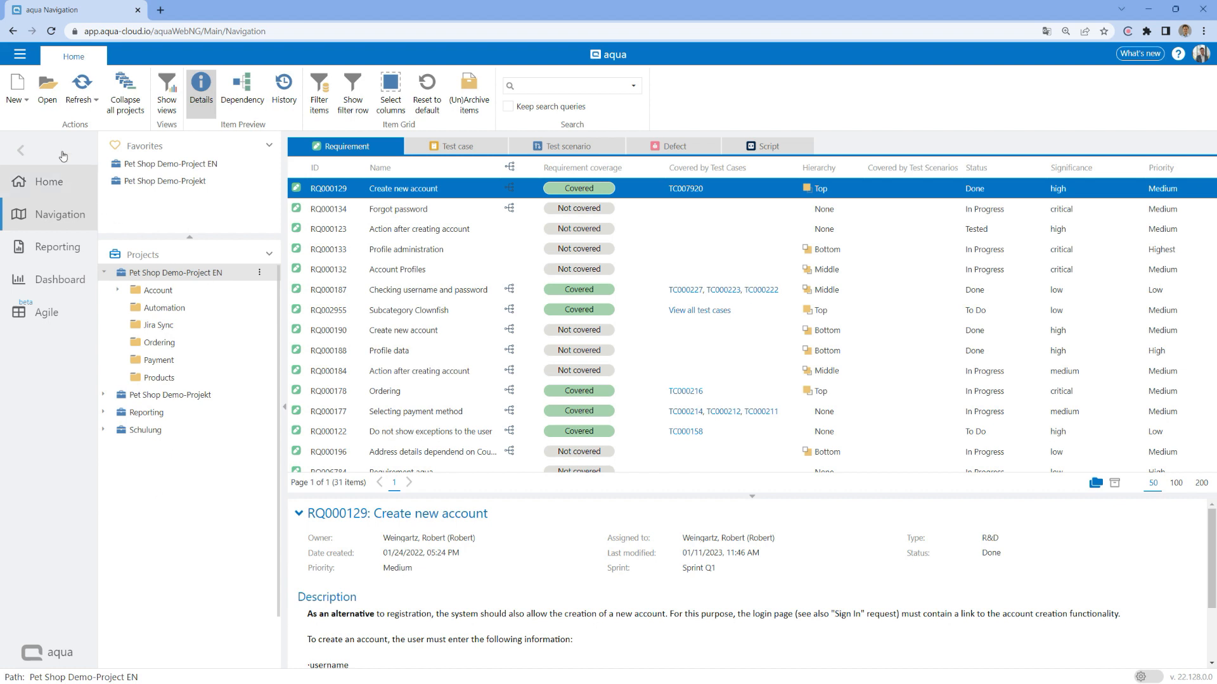
Step: Check the creatable item types, then open RQ000129 'Create new account' in its own tab
left_click(14, 92)
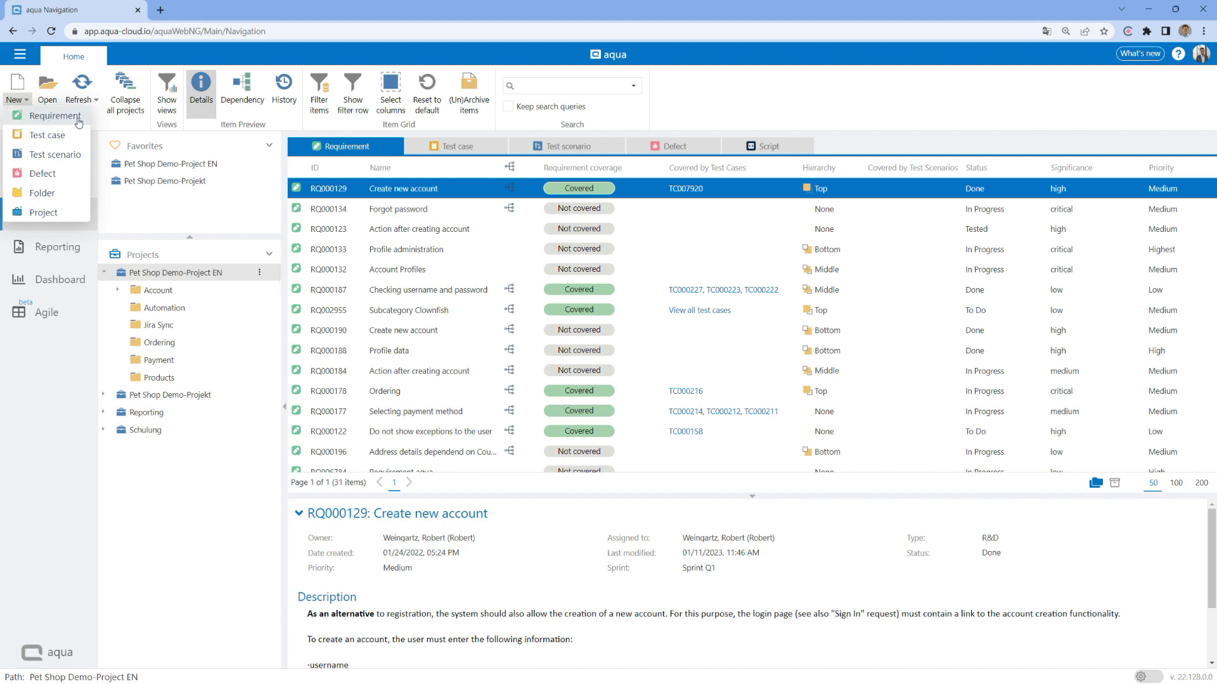
mouse_move(81, 122)
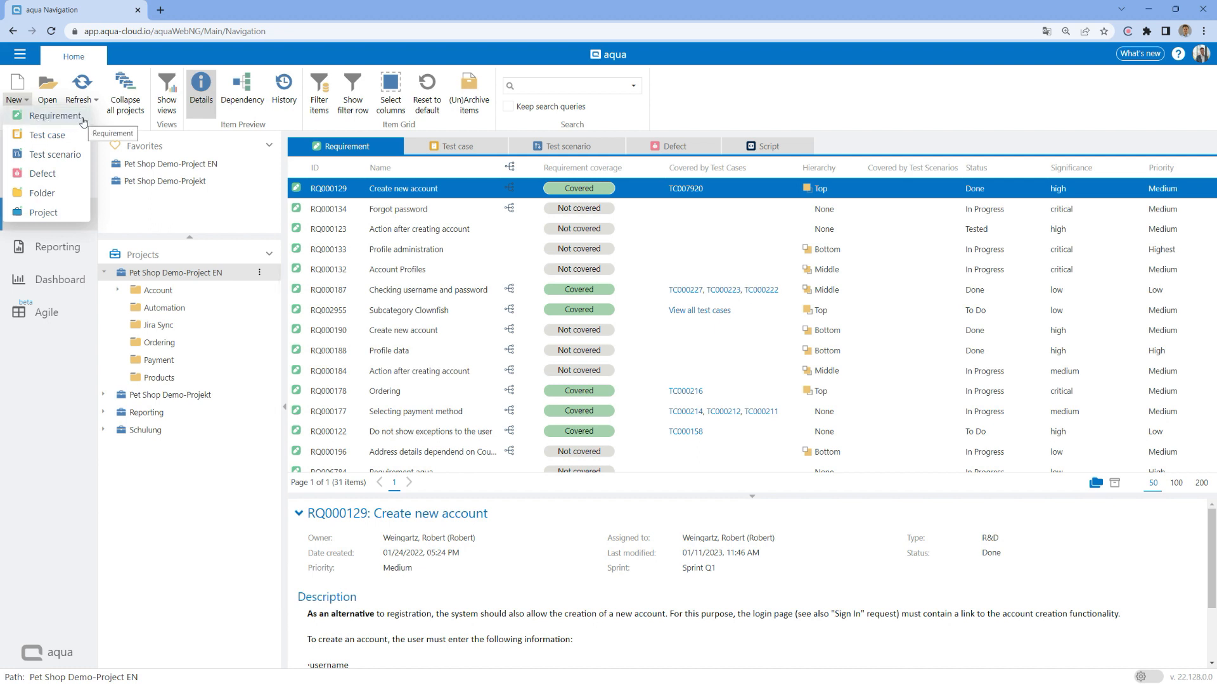
double_click(401, 187)
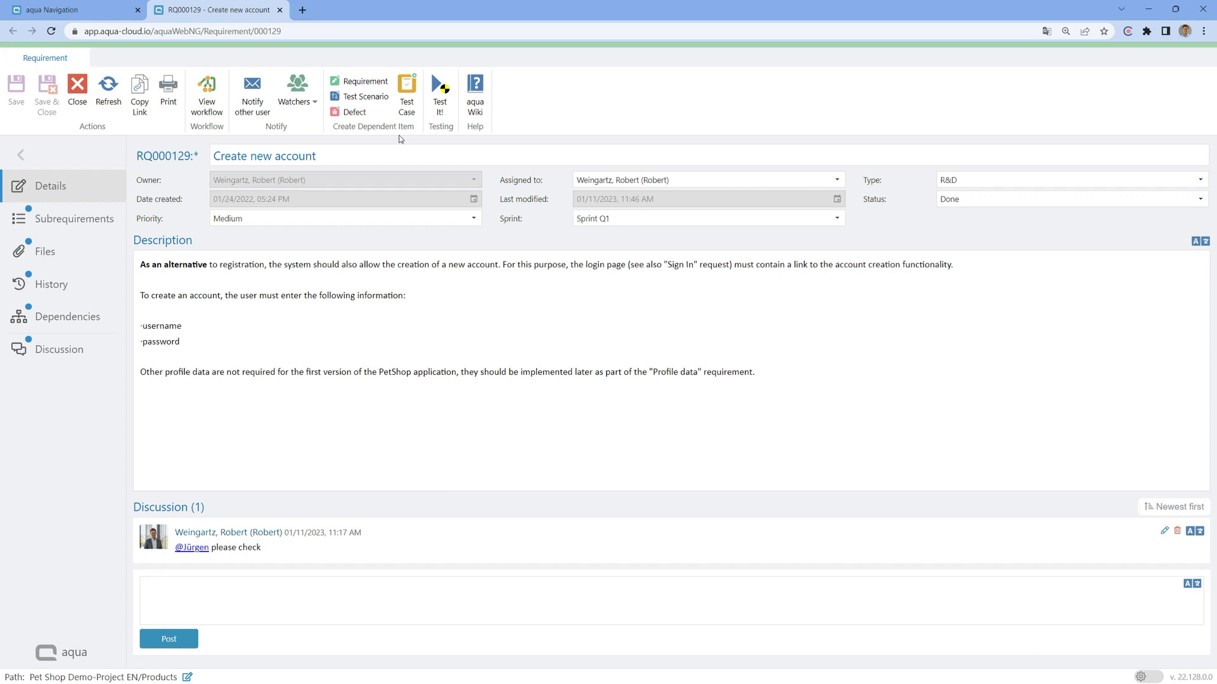
mouse_move(139, 235)
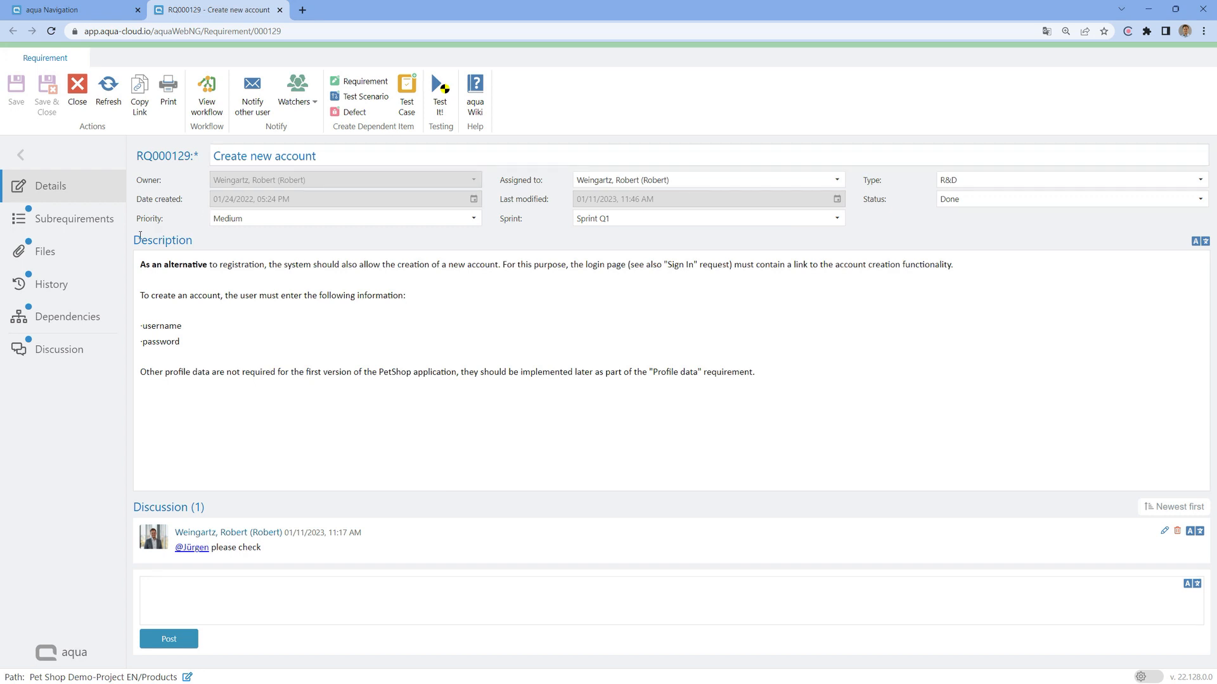
Step: View RQ000129's attached files, then its dependency graph linking DF000148 and TC007920
left_click(45, 251)
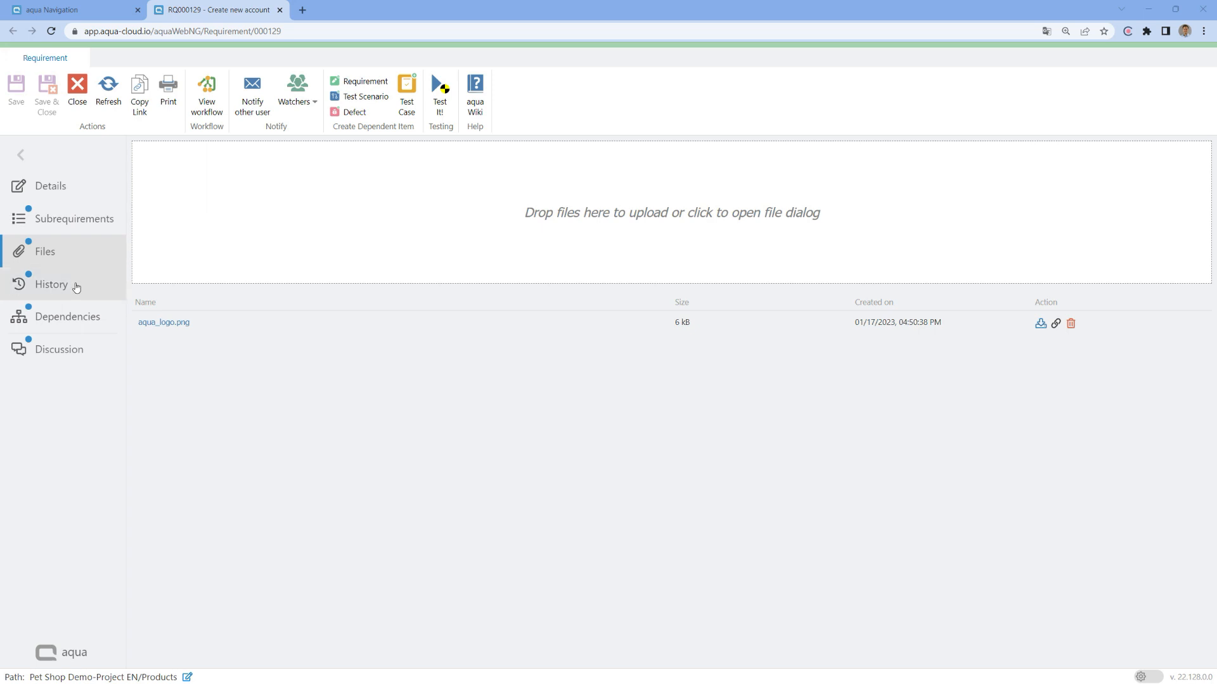
left_click(51, 284)
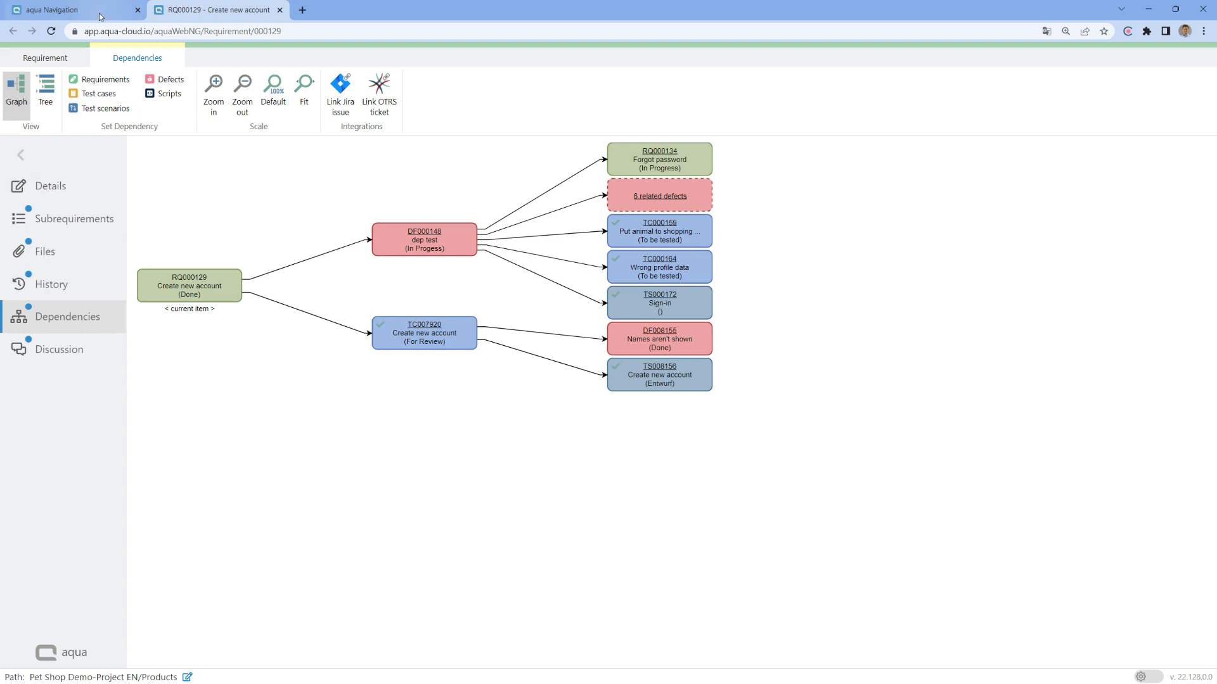
Step: Return to RQ000129's details page with its description and one discussion comment
left_click(70, 10)
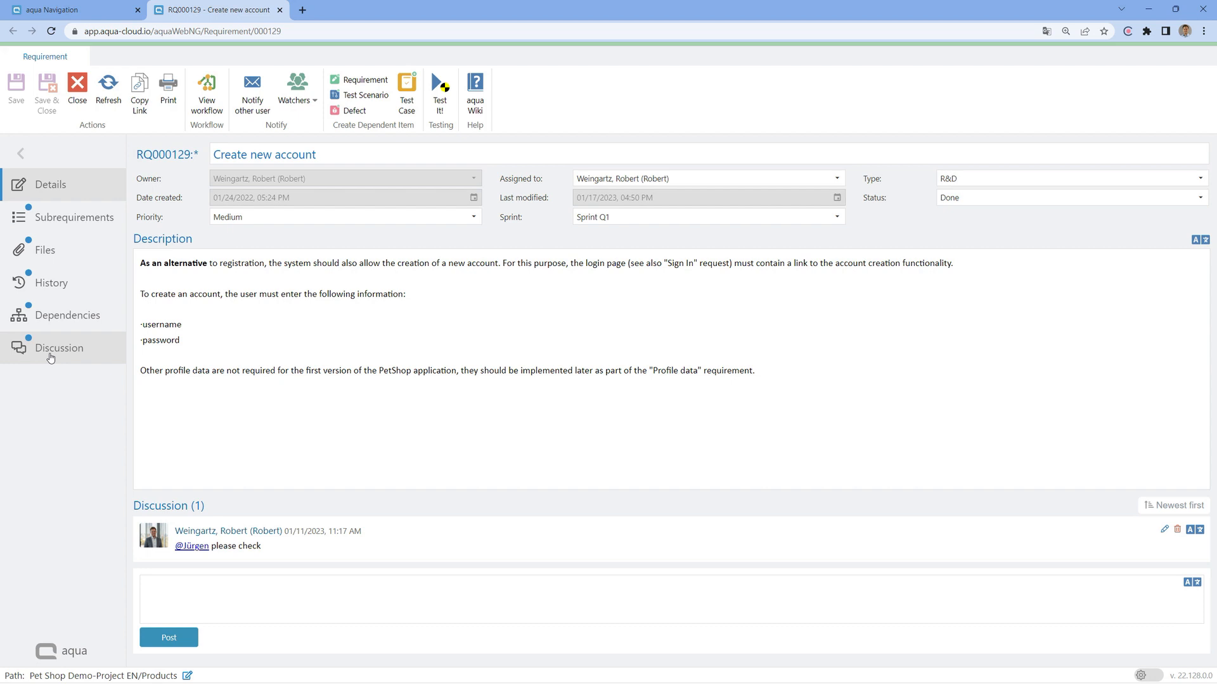
Step: Attach RQ000128 'Password storage' as a subrequirement of root RQ000129 via Add existing
left_click(74, 218)
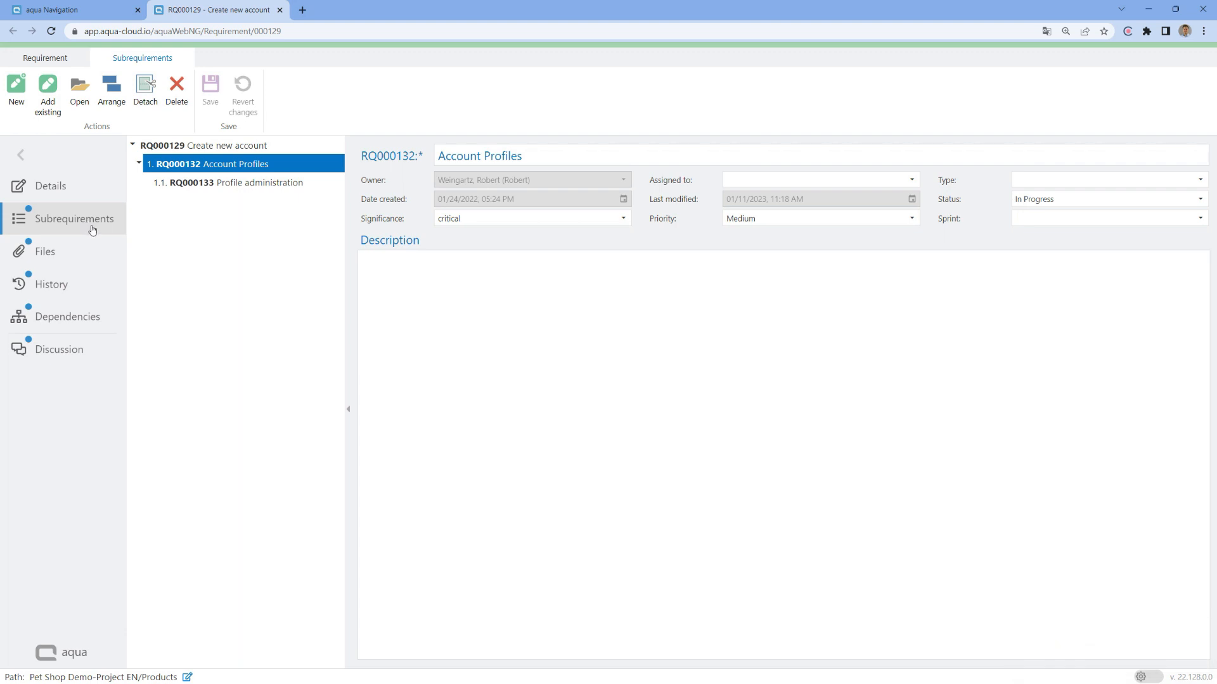
left_click(241, 183)
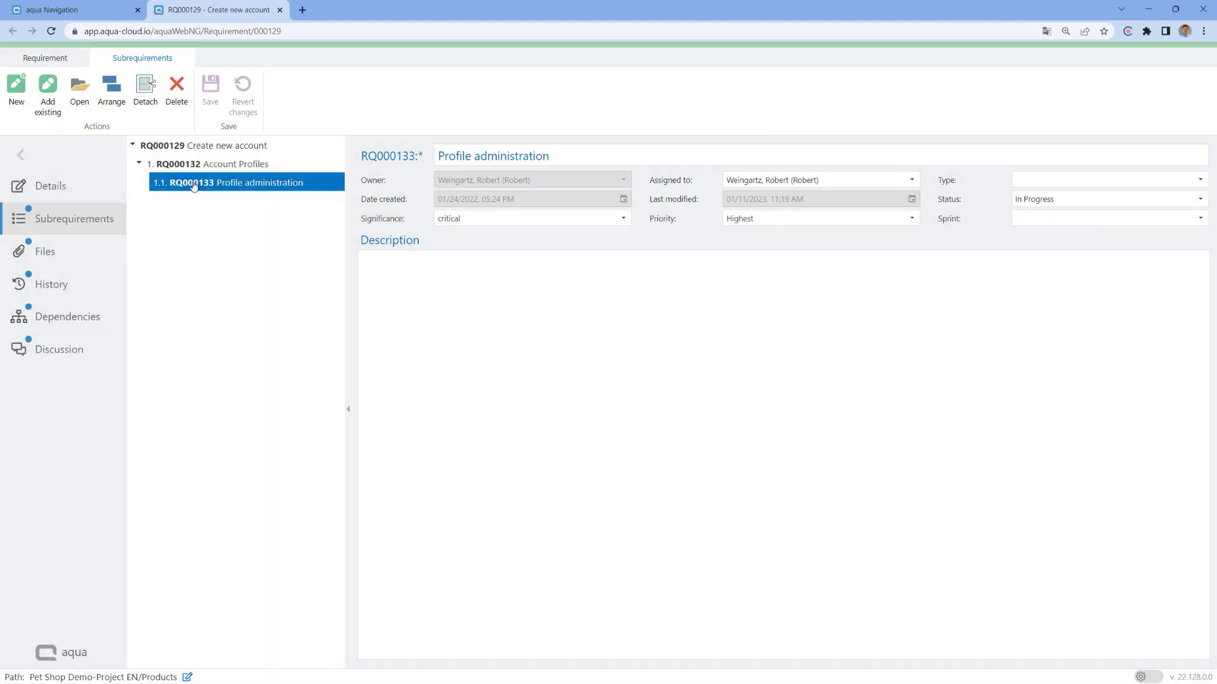
left_click(205, 145)
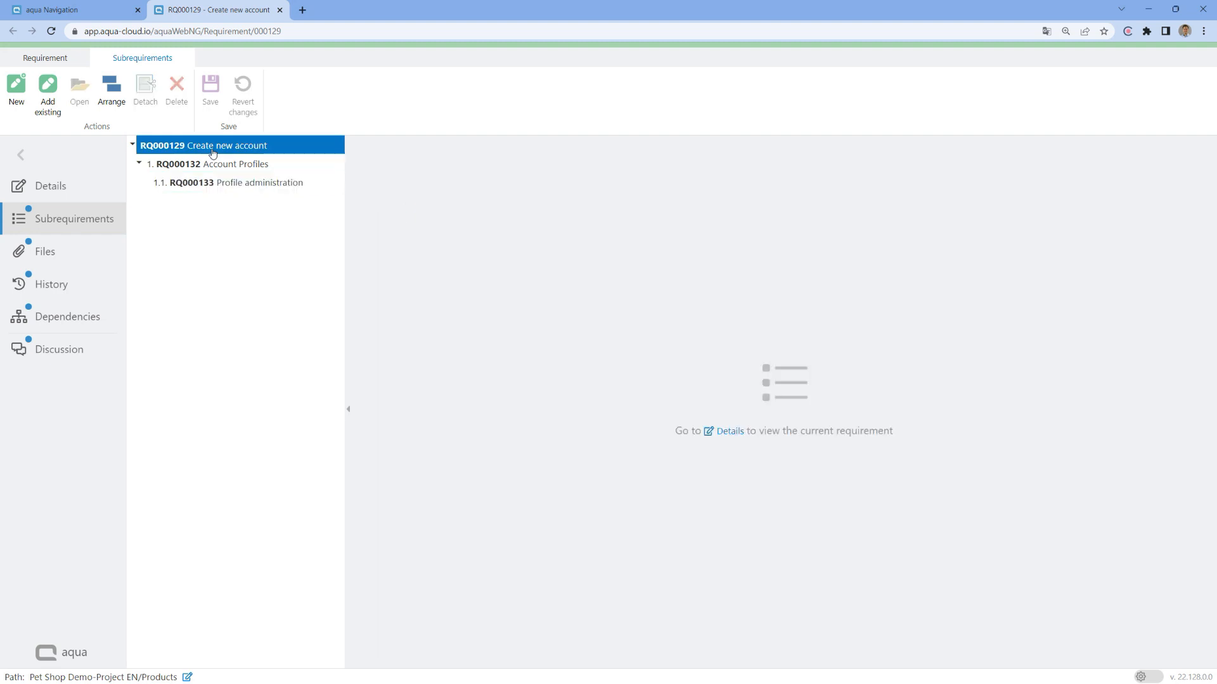
left_click(48, 97)
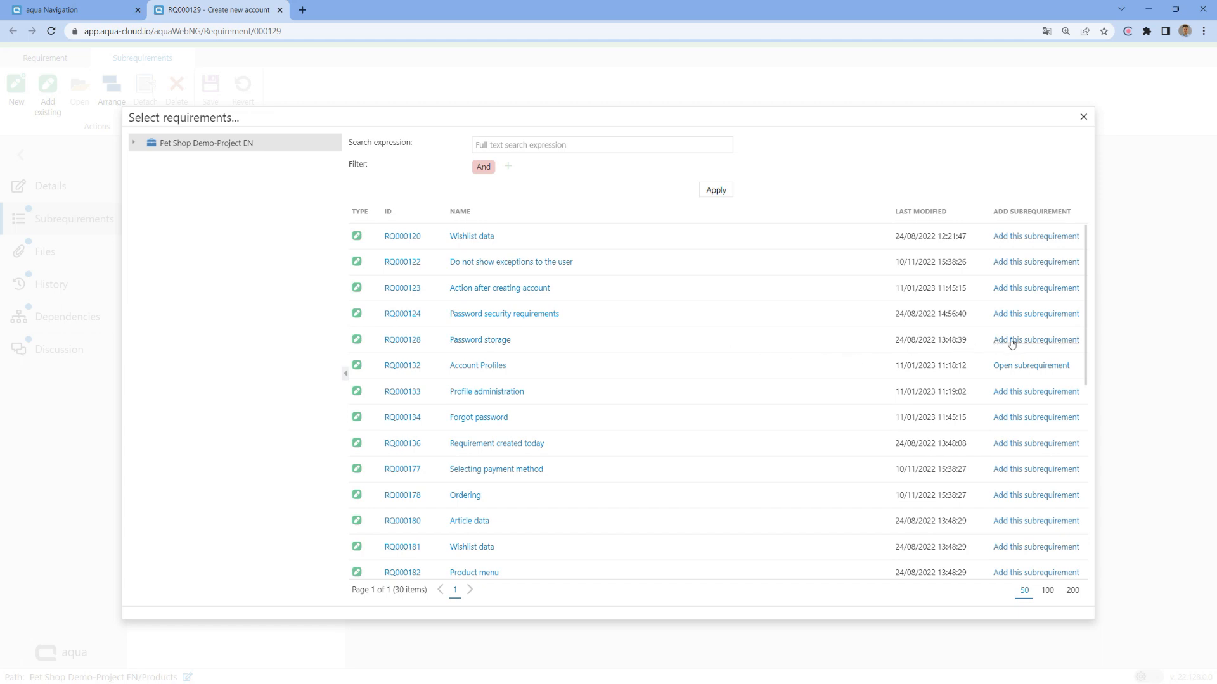
left_click(1034, 339)
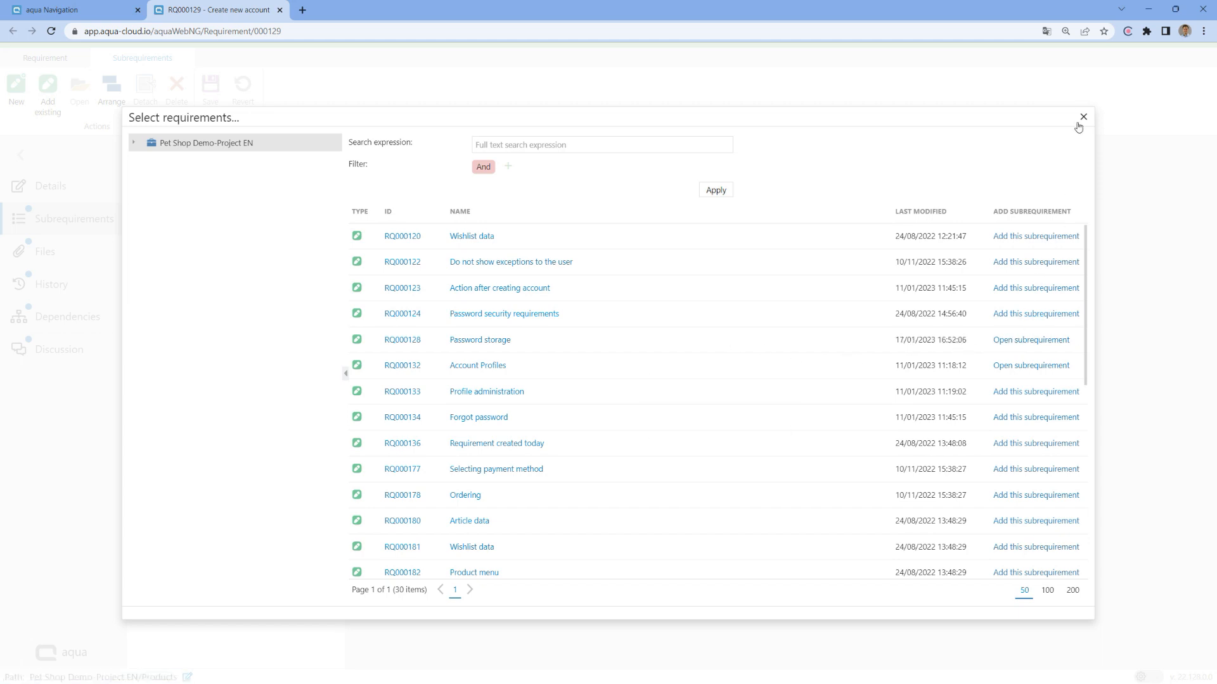
left_click(1082, 117)
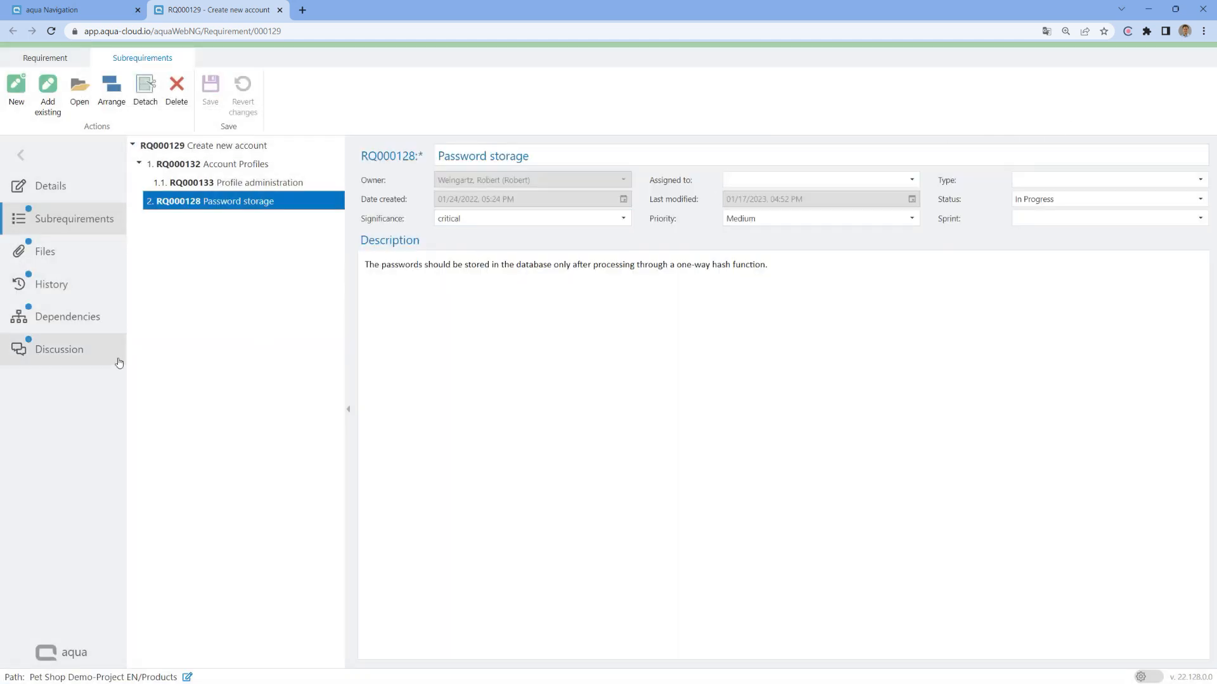